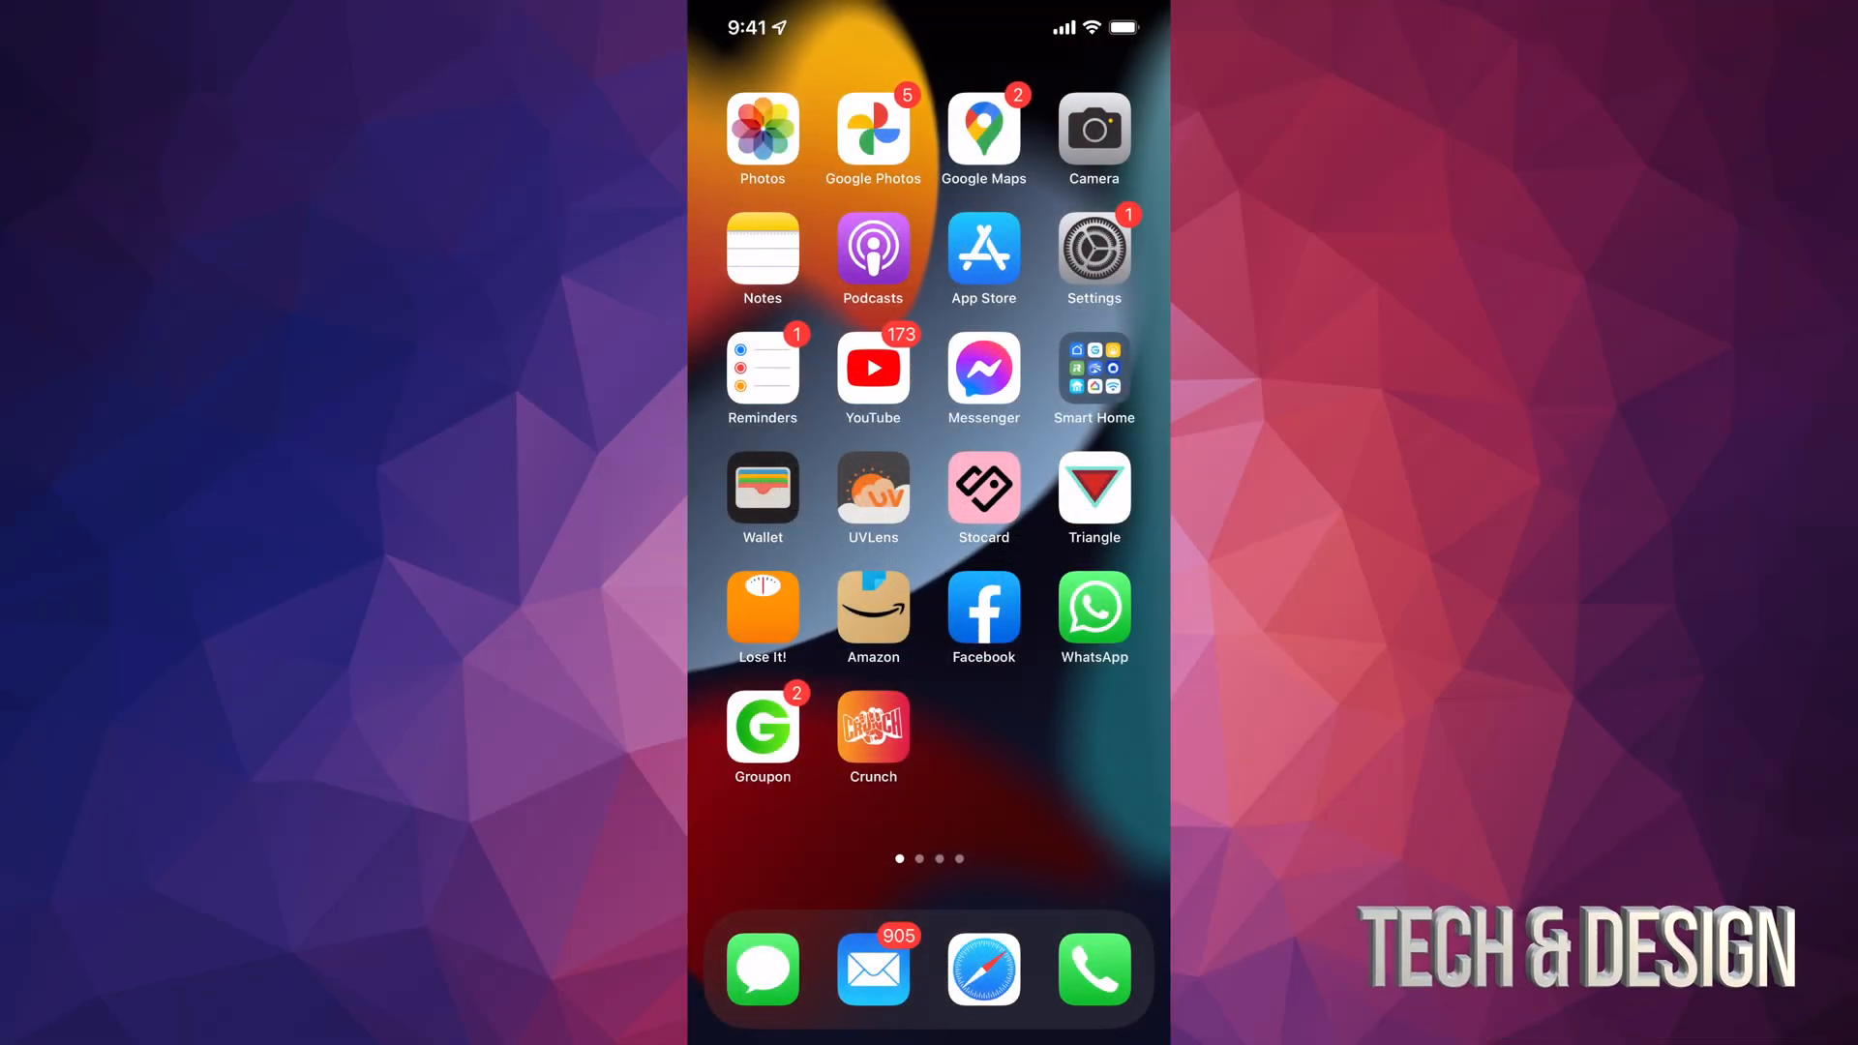
Launch the Settings app from the home screen to reach General settings.
click(1093, 251)
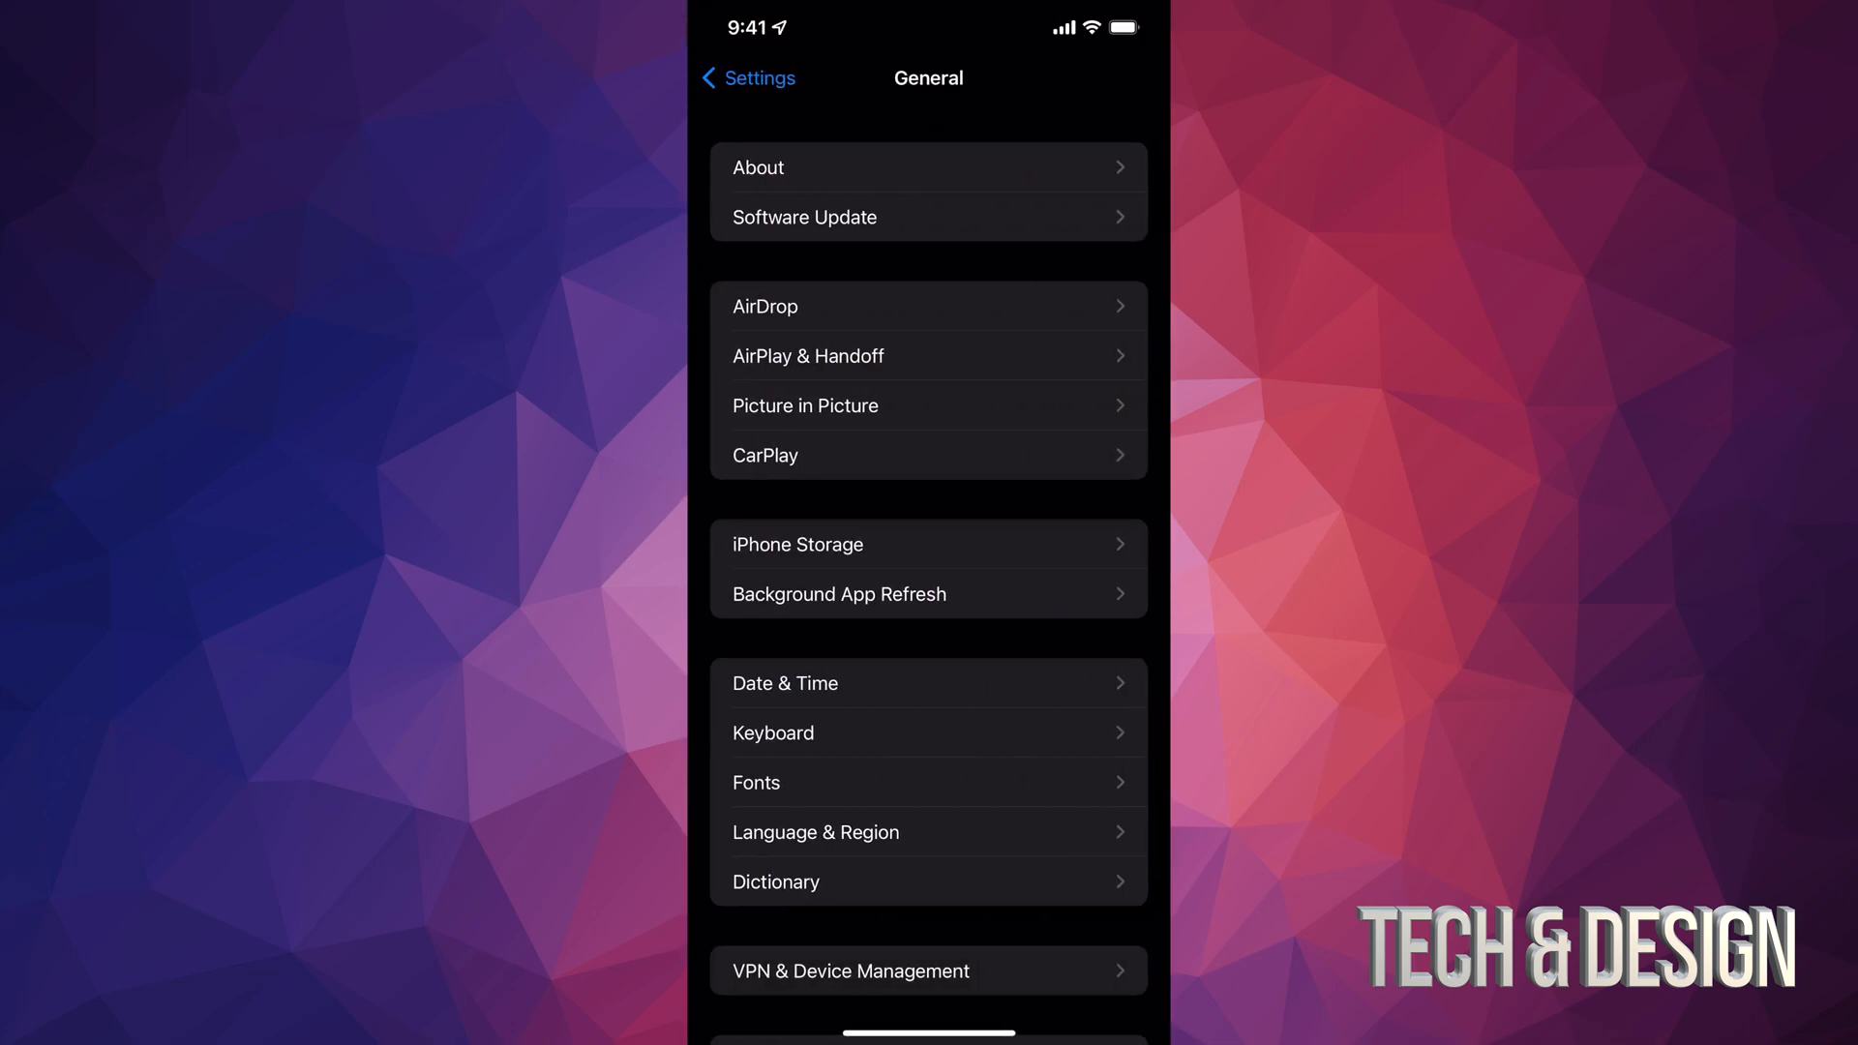
Go to Software Update and begin Download and Install to reach the terms.
click(928, 217)
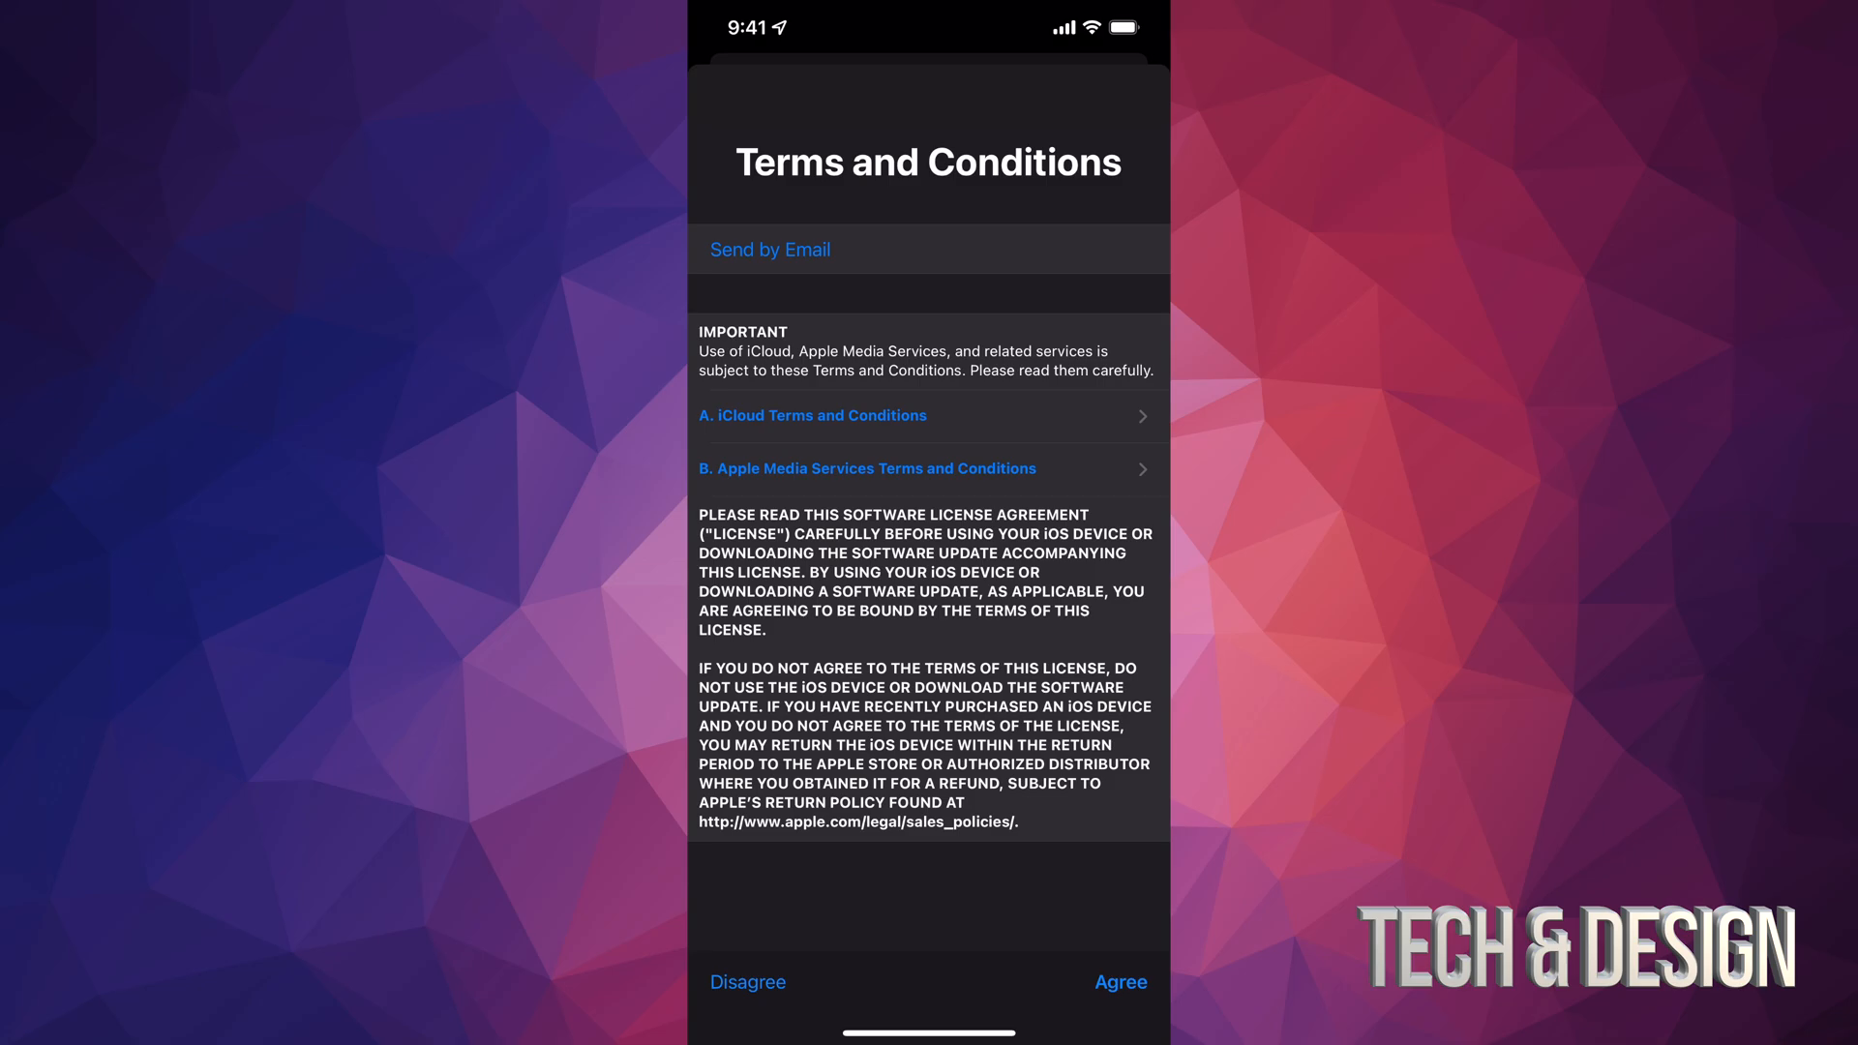
Agree to the iOS 15.7 terms and confirm the alert so the download completes.
click(1118, 981)
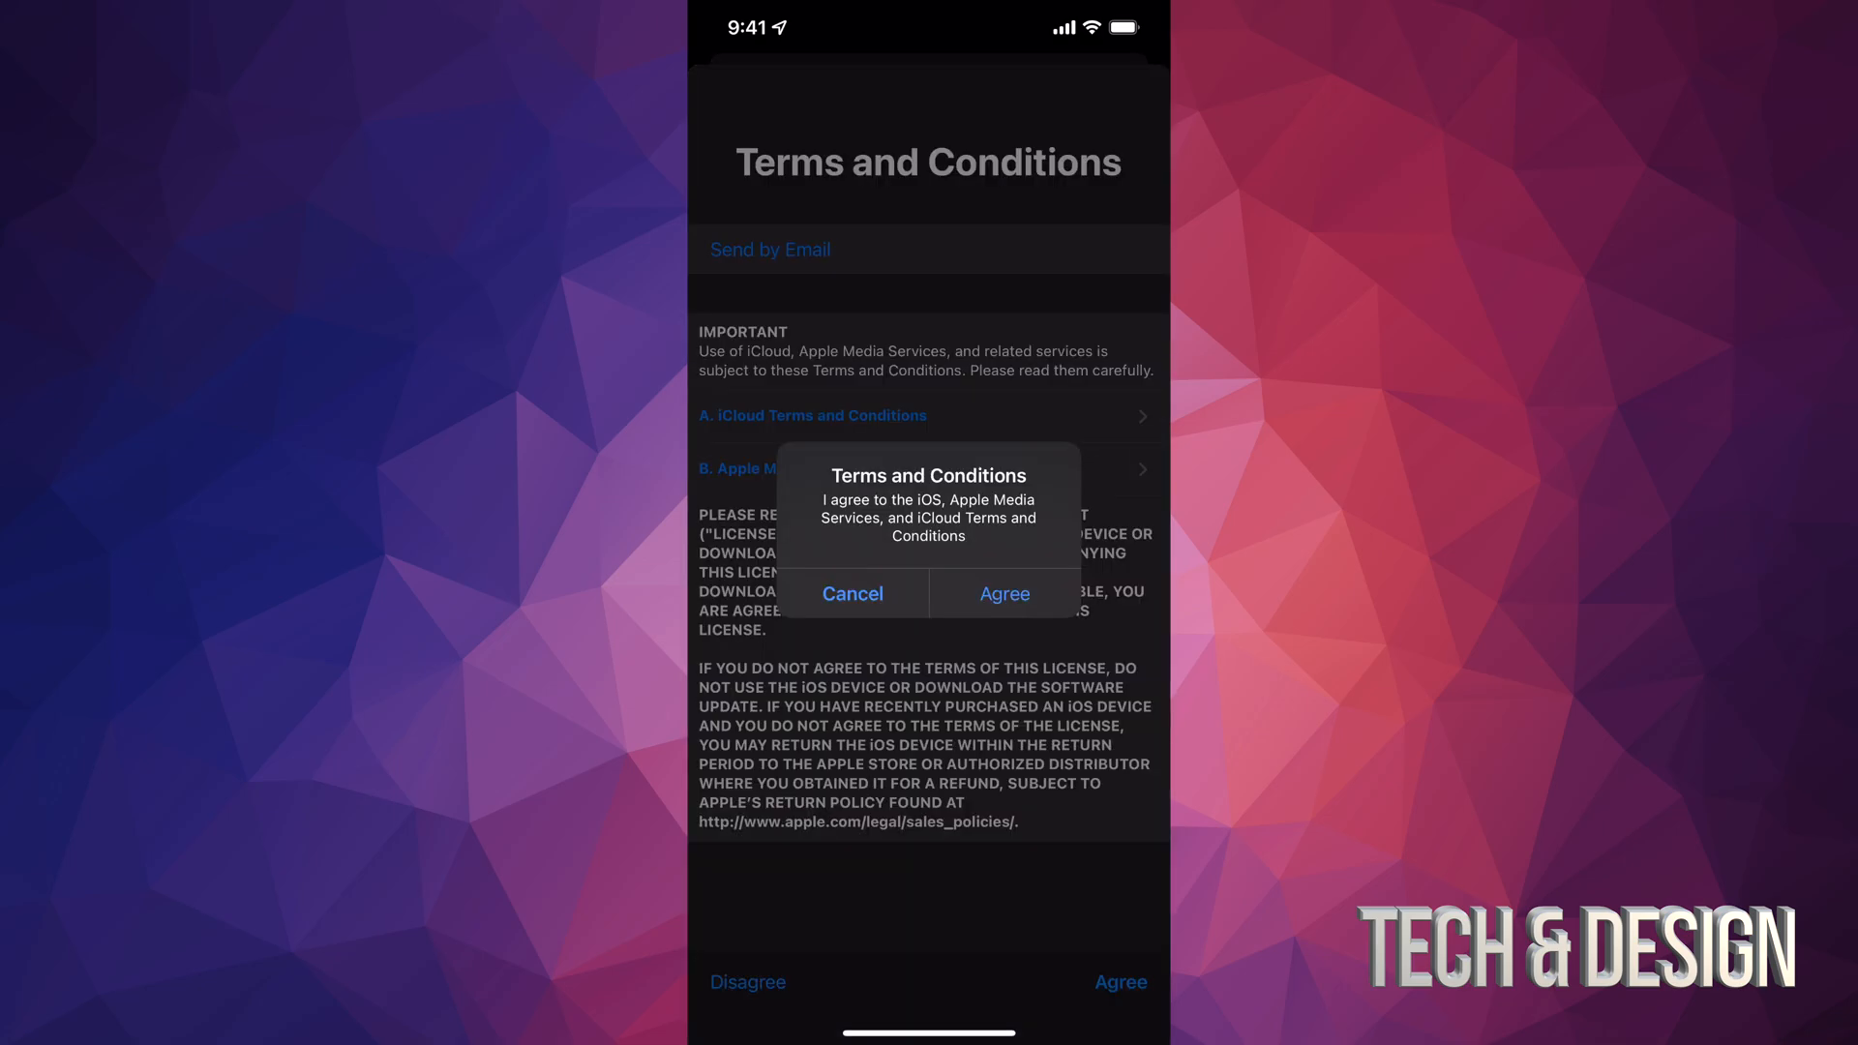
click(851, 593)
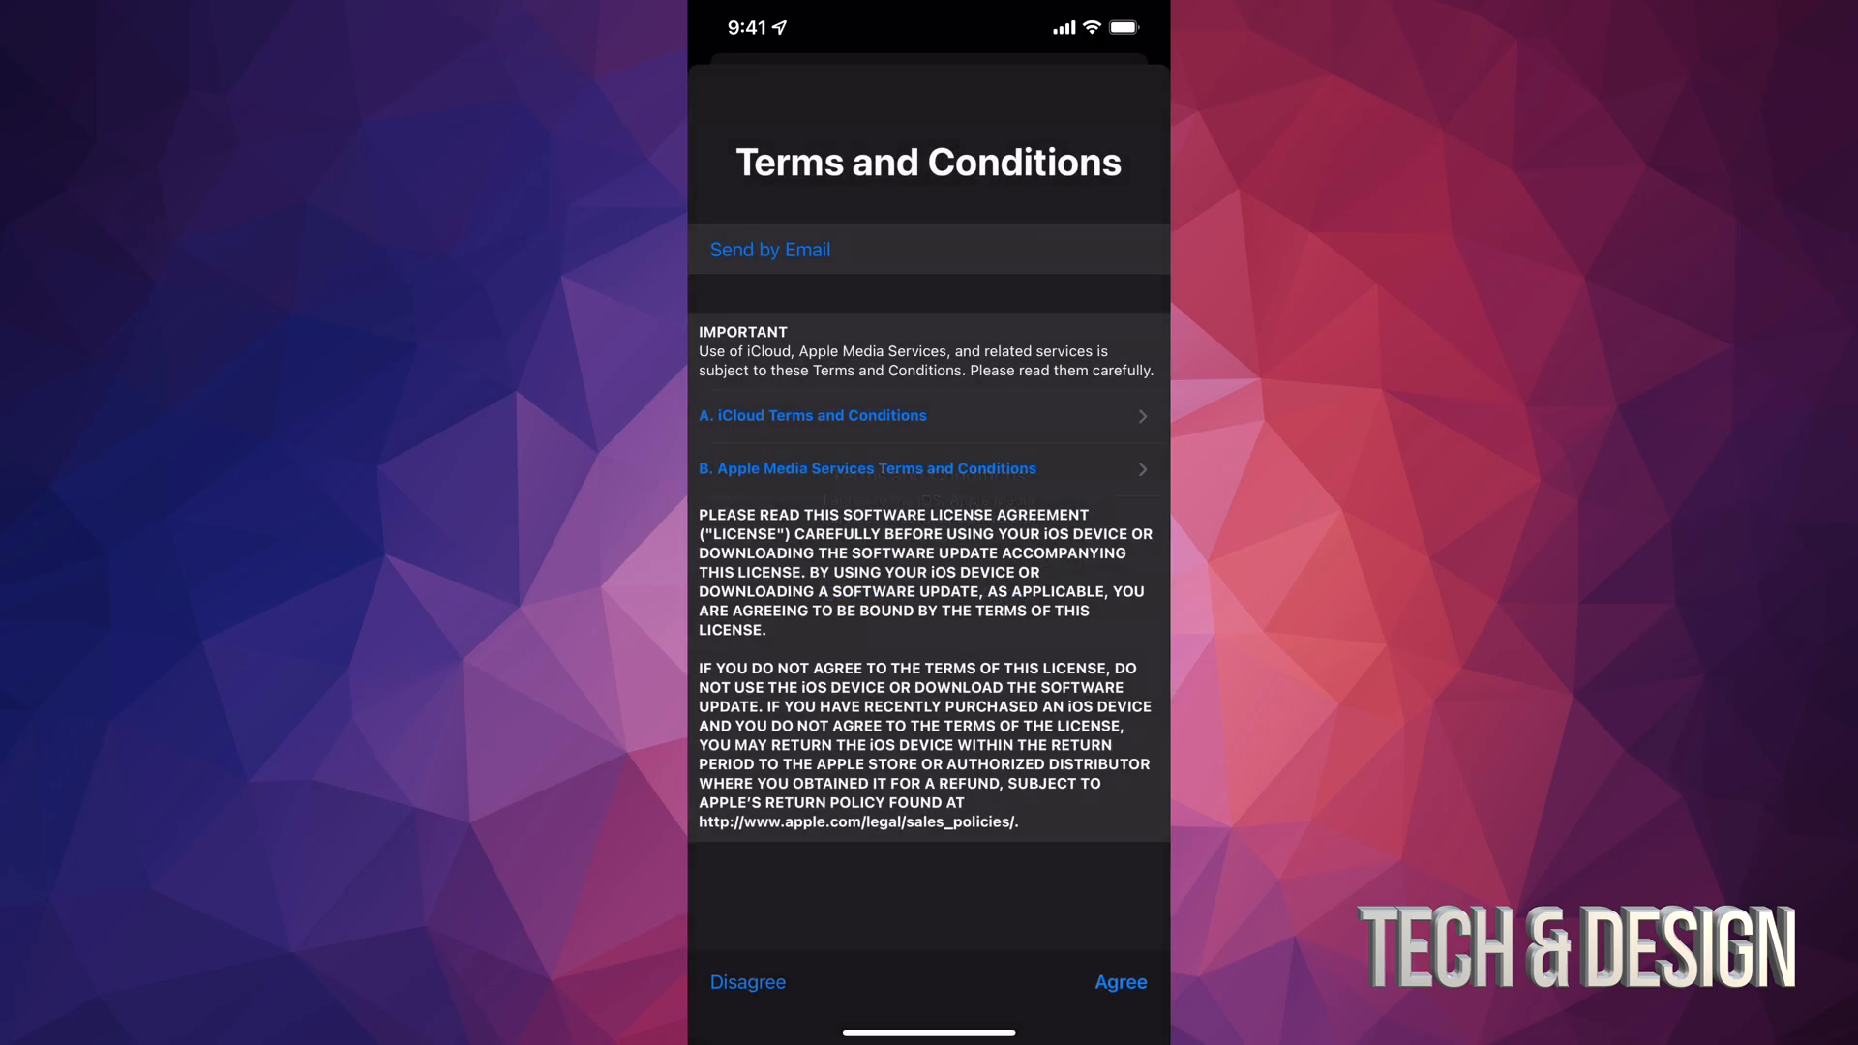
click(1118, 981)
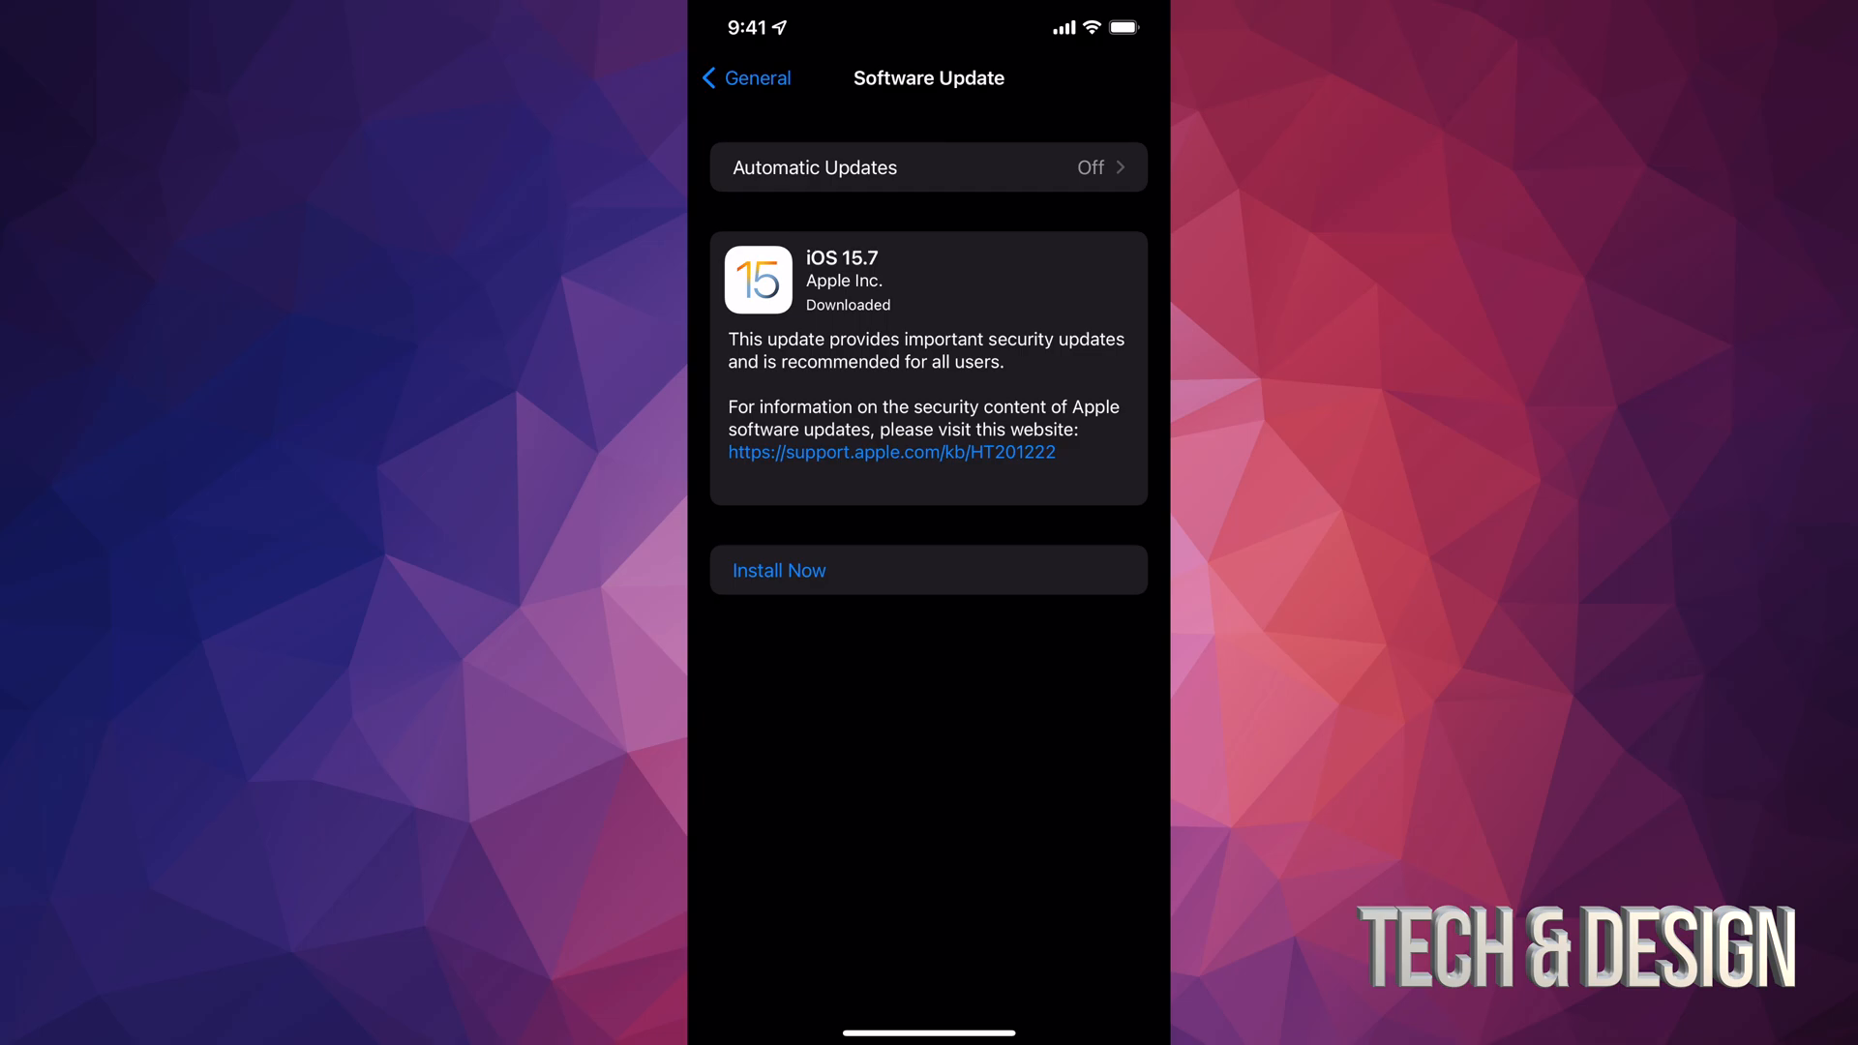
Install iOS 15.7, then reopen Software Update to check for updates again.
click(928, 569)
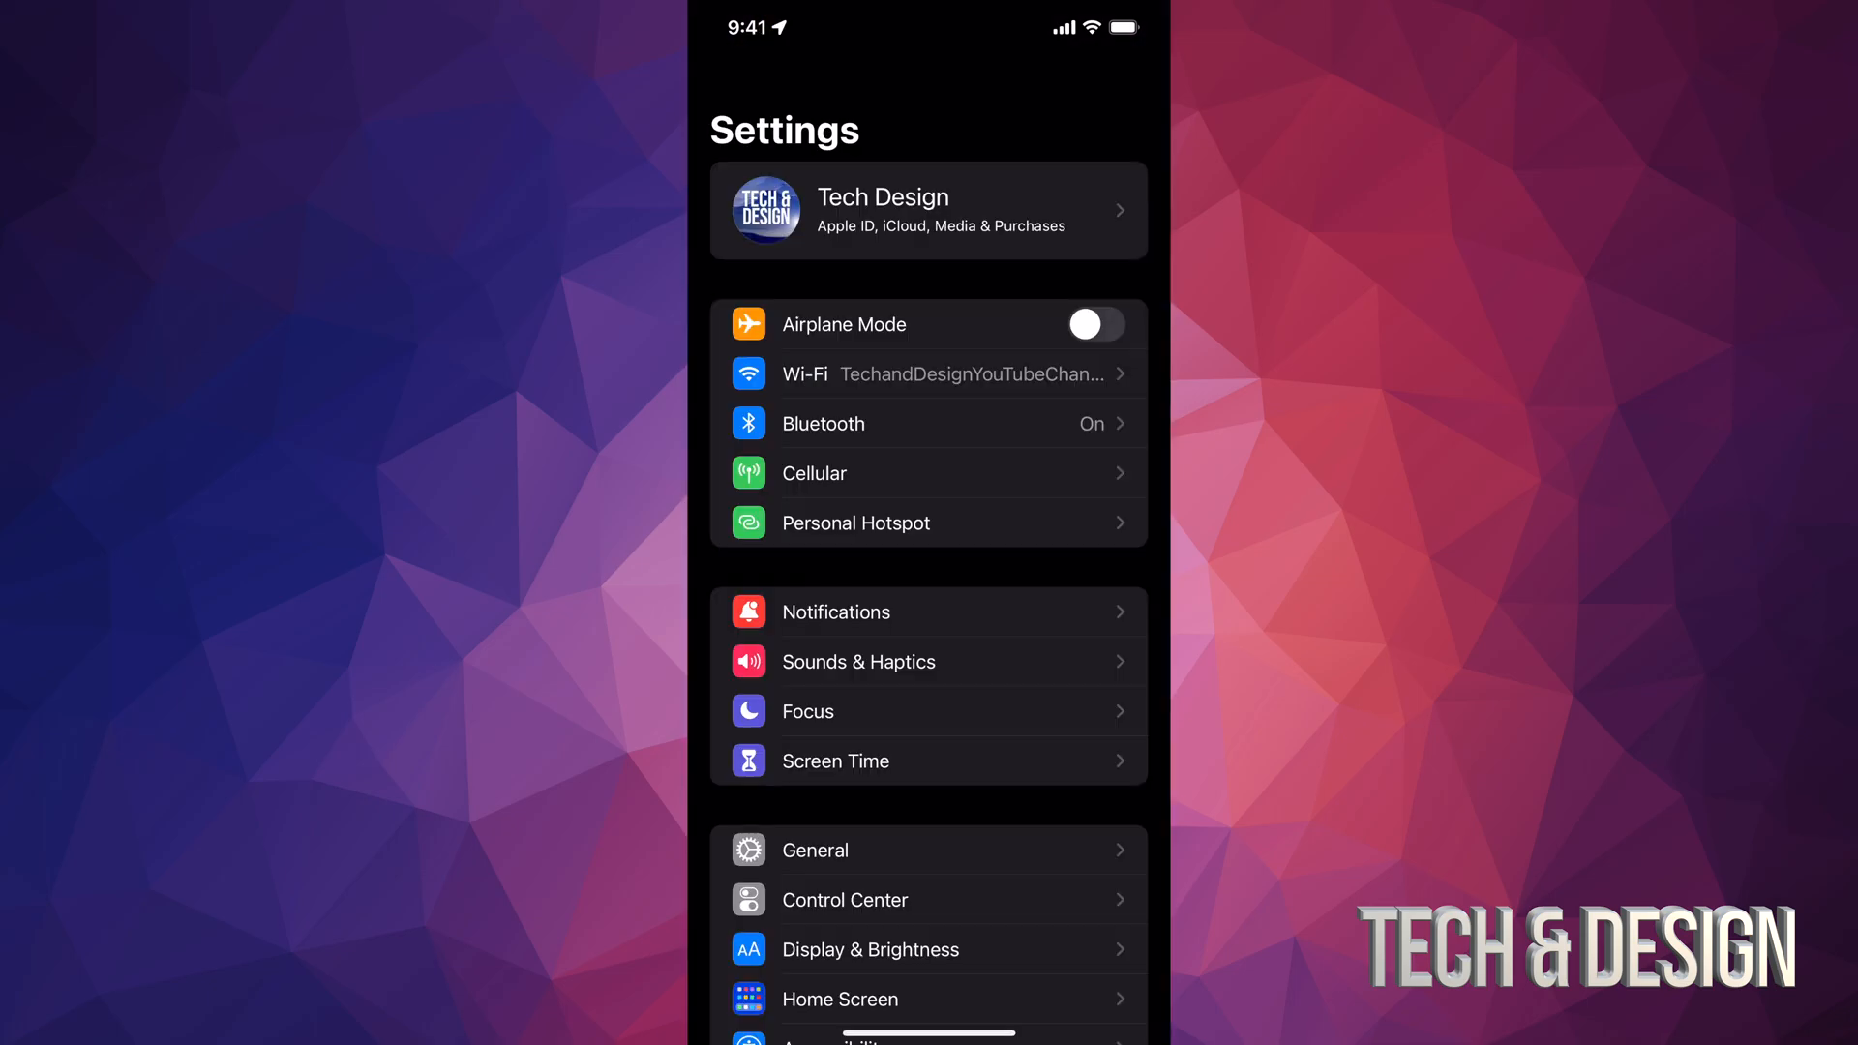
click(814, 849)
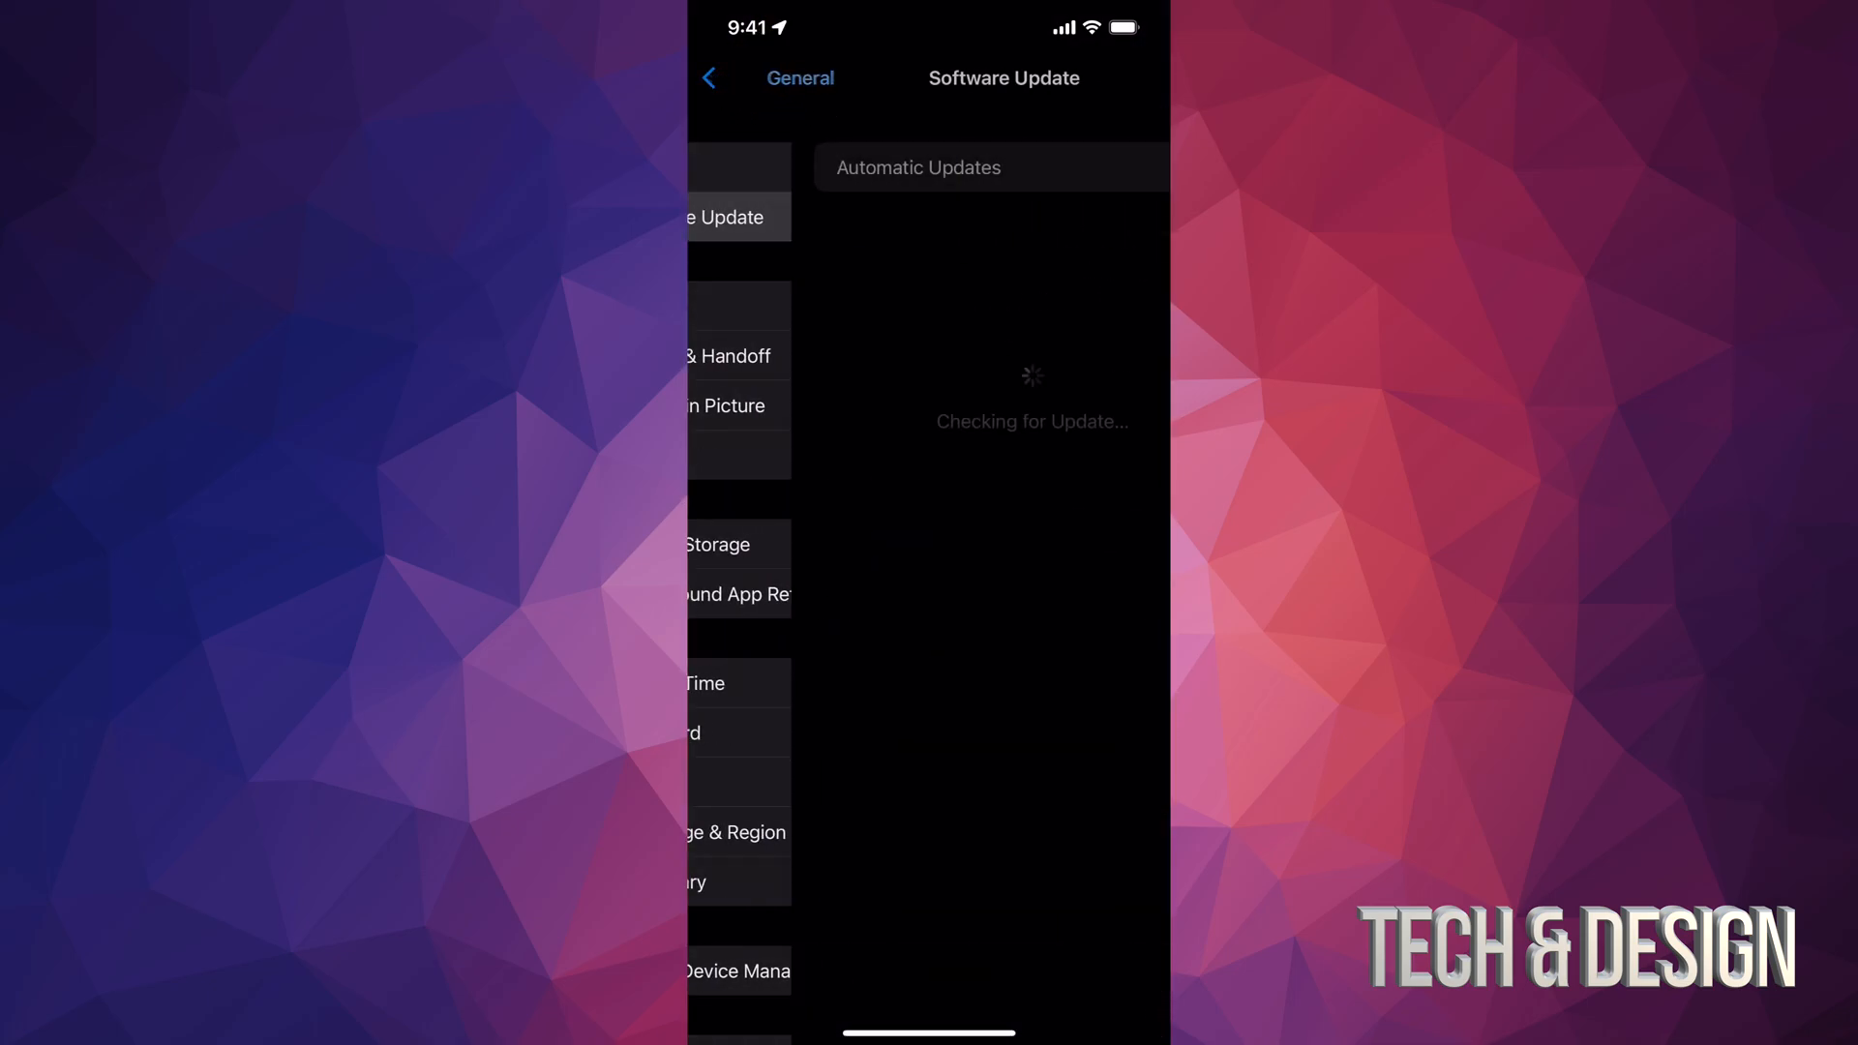